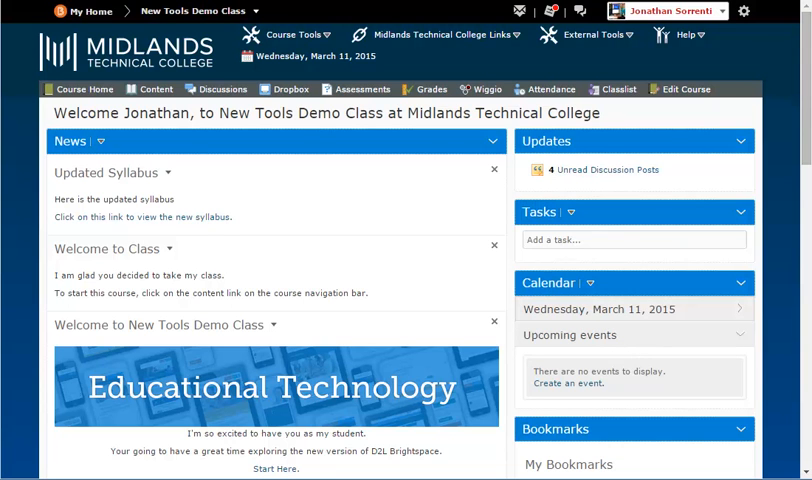
pyautogui.moveTo(224, 89)
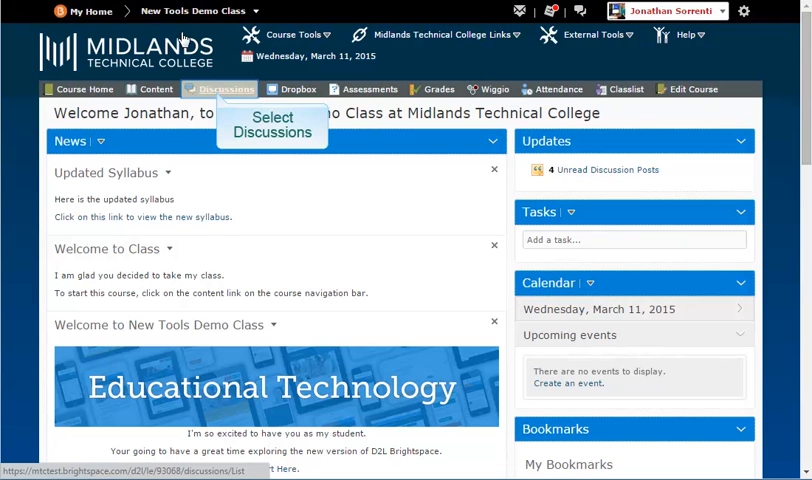
# - Open the New Tools Demo Class Discussions list from the course navigation
pyautogui.click(222, 89)
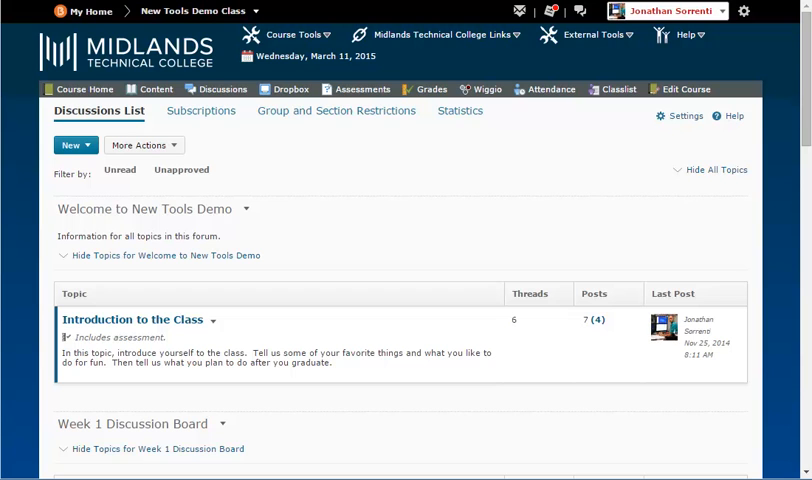
pyautogui.scroll(-3)
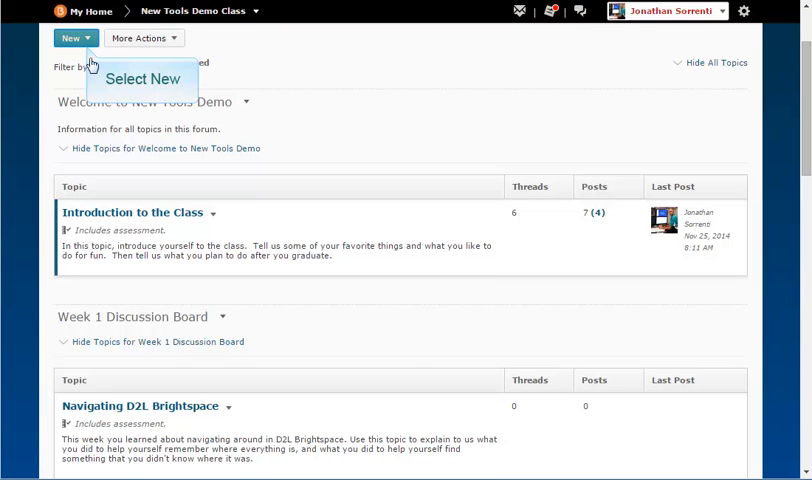
# - Create a forum titled 'Chapter 1 Discussions' describing Chapter 1 discussion assignments in topics below
pyautogui.click(75, 38)
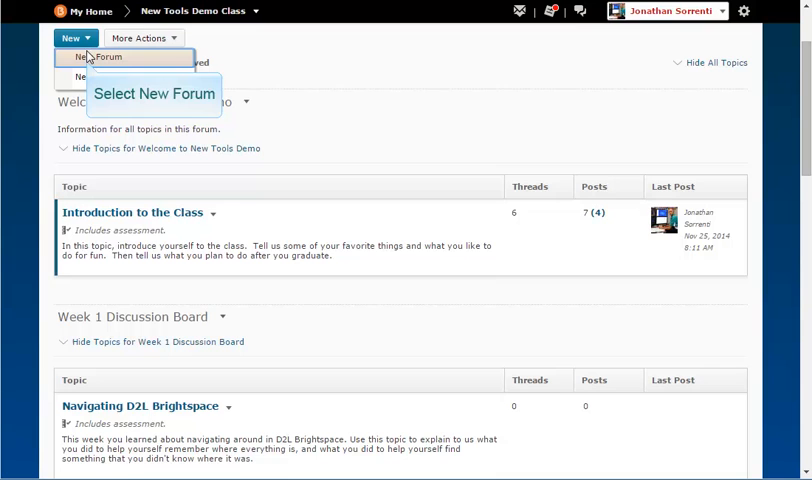
pyautogui.click(91, 57)
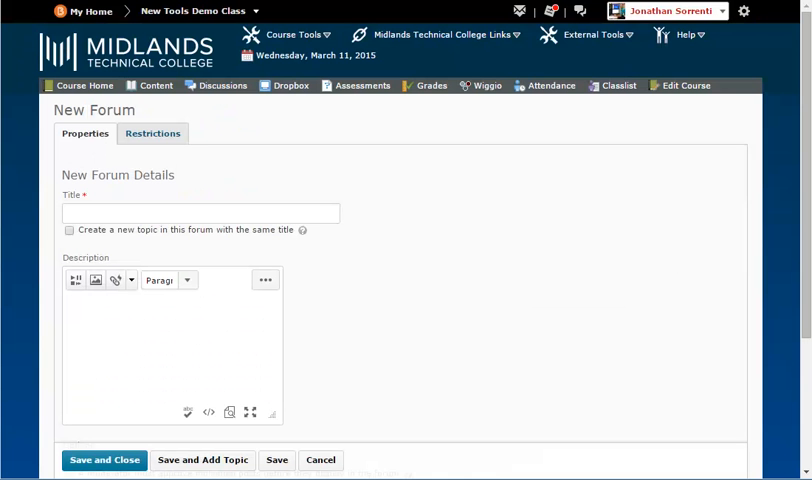
pyautogui.click(199, 213)
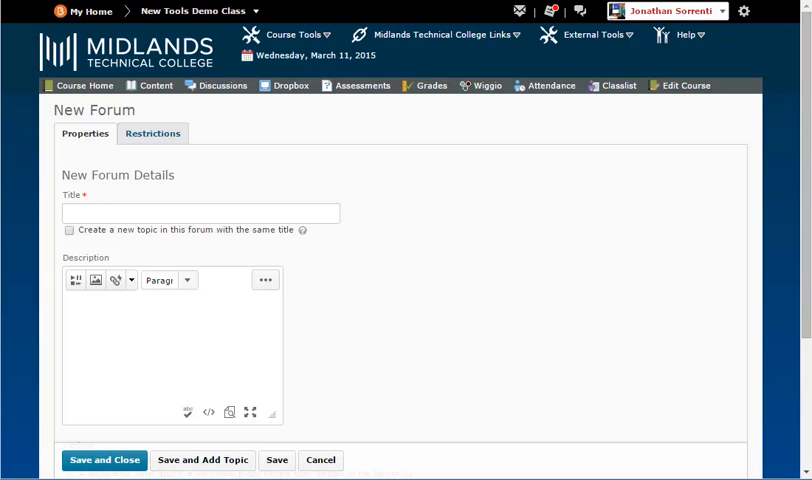
pyautogui.write('Chapter 1 Discussions')
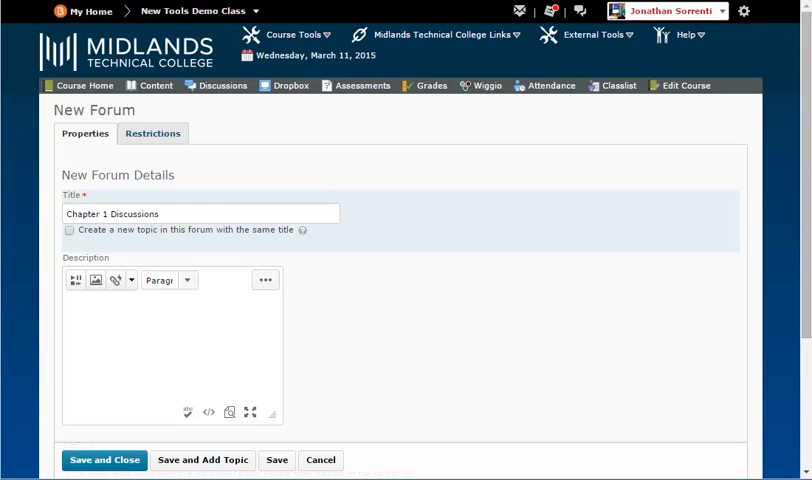
pyautogui.click(170, 350)
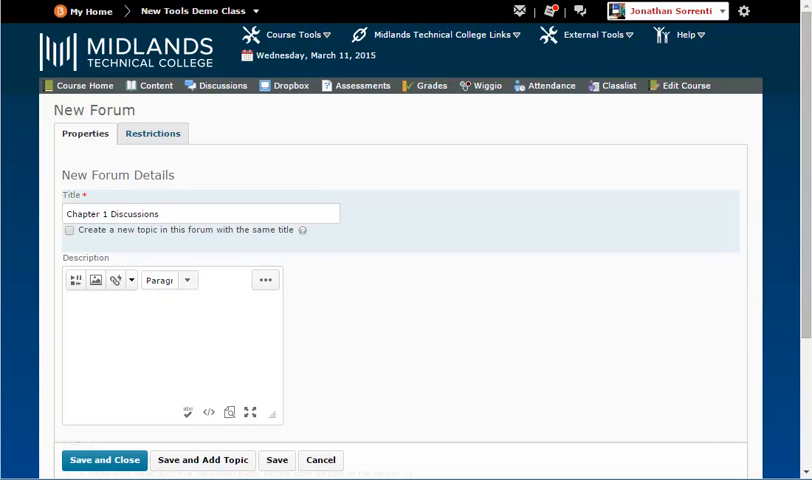
pyautogui.write('All Chapter 1 discussion assignments are found in the topics below.')
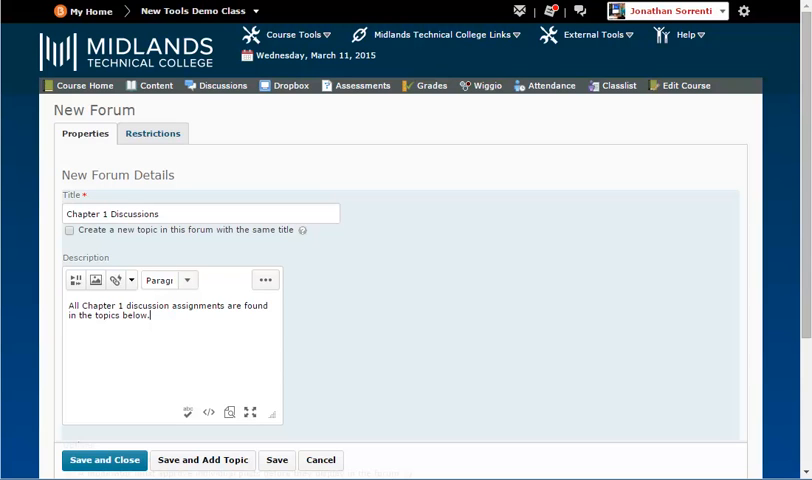
pyautogui.scroll(-3)
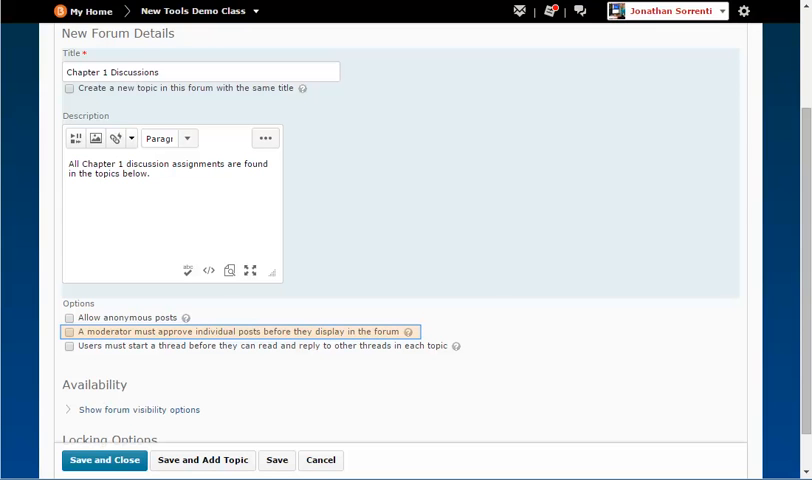
pyautogui.click(70, 331)
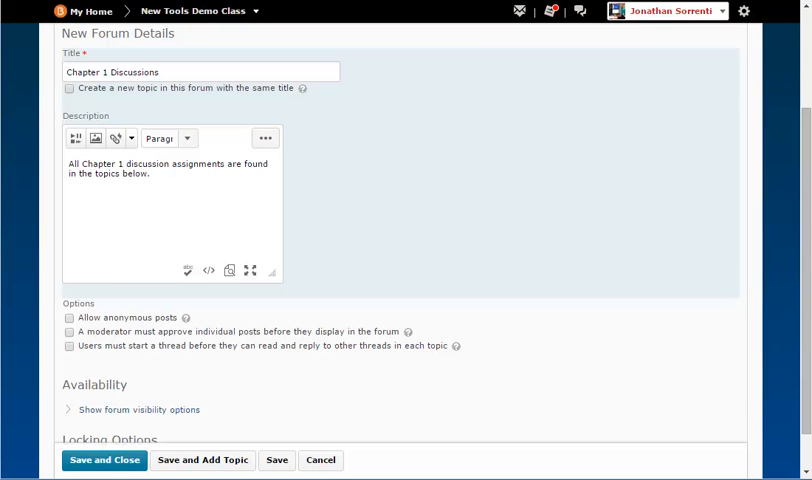
# - Reveal the forum visibility options and keep it always visible and unlocked
pyautogui.scroll(-3)
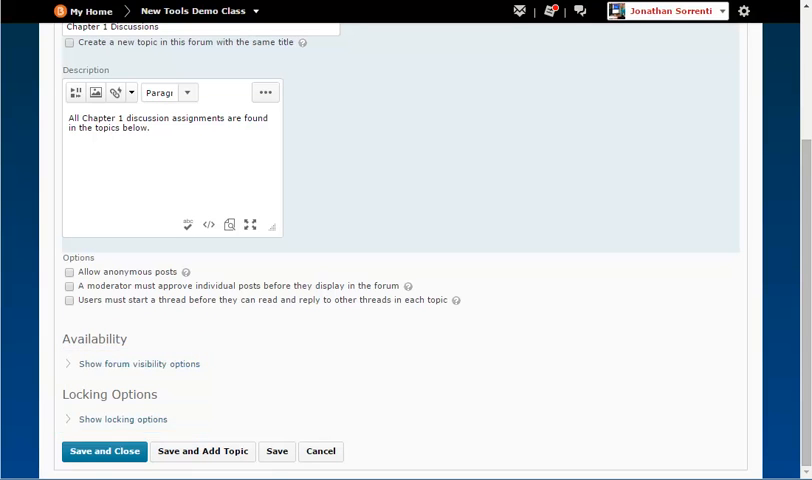
pyautogui.click(137, 363)
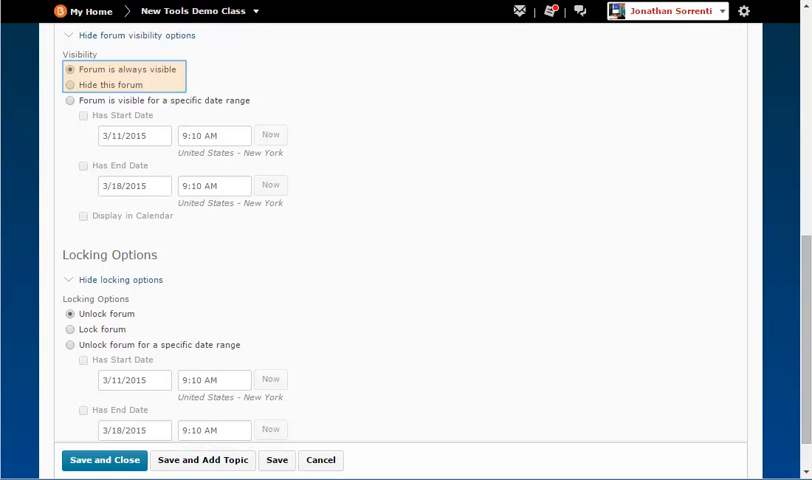
pyautogui.click(78, 99)
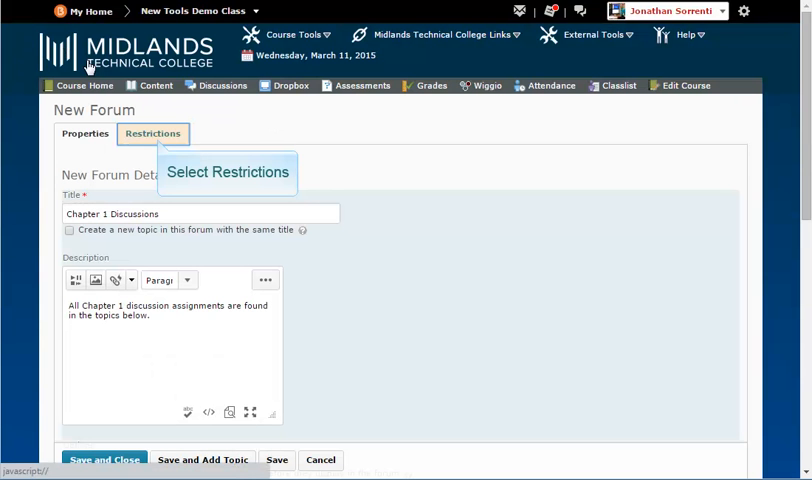
pyautogui.moveTo(153, 139)
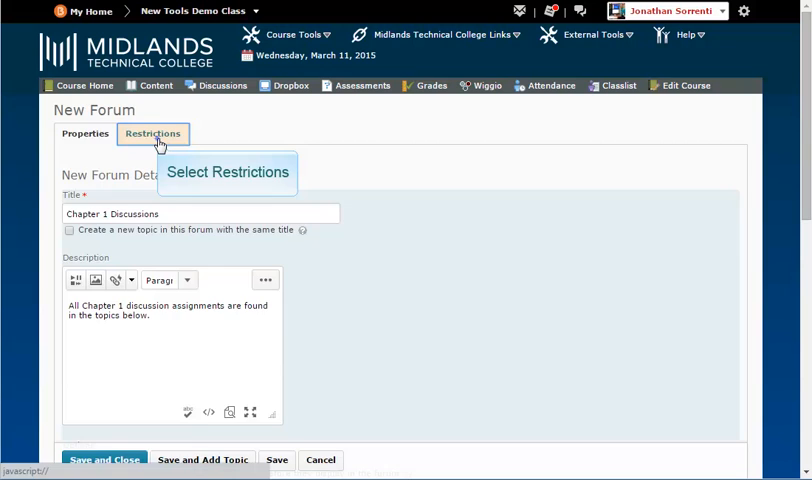
# - Leave the forum without release conditions or group restrictions, then save and close it
pyautogui.click(153, 133)
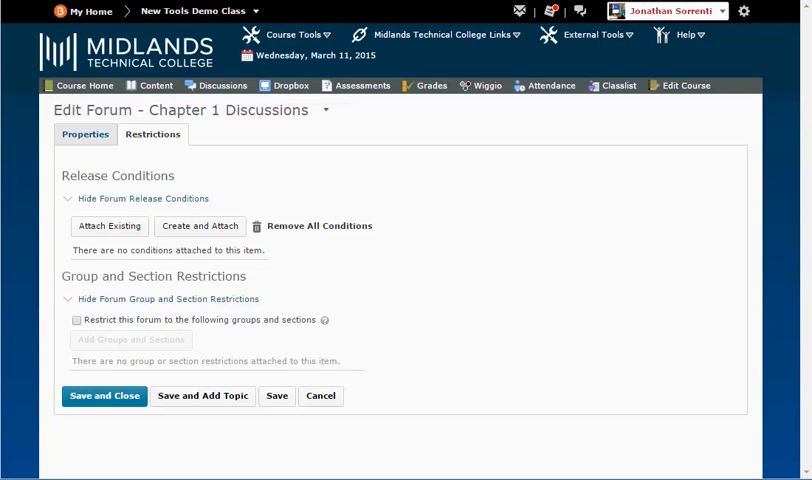
pyautogui.moveTo(159, 147)
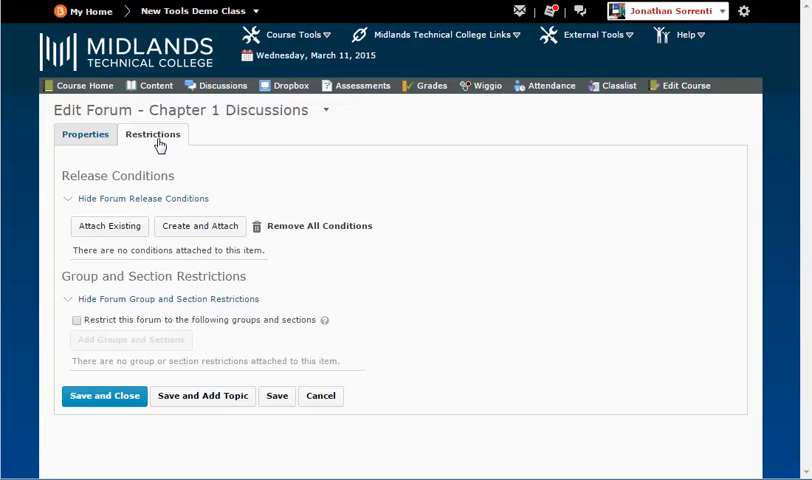
pyautogui.moveTo(102, 396)
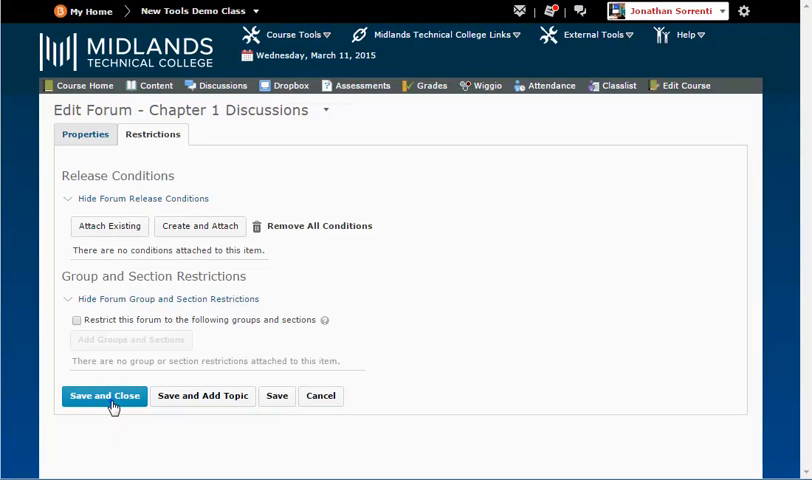
pyautogui.click(104, 396)
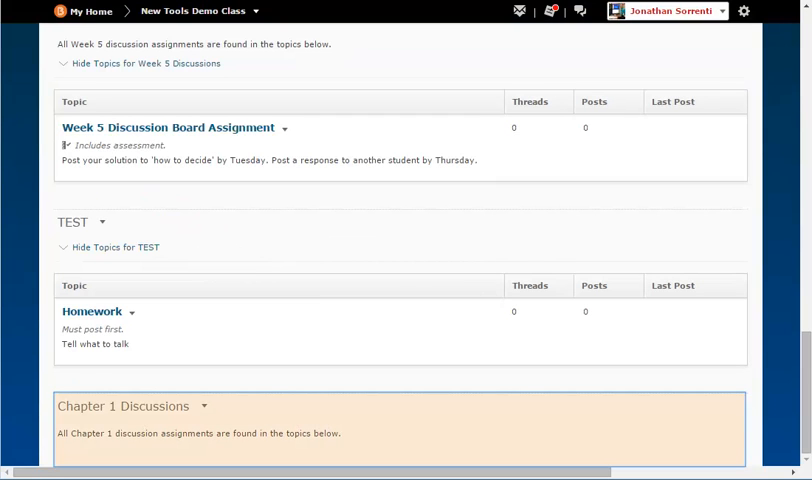